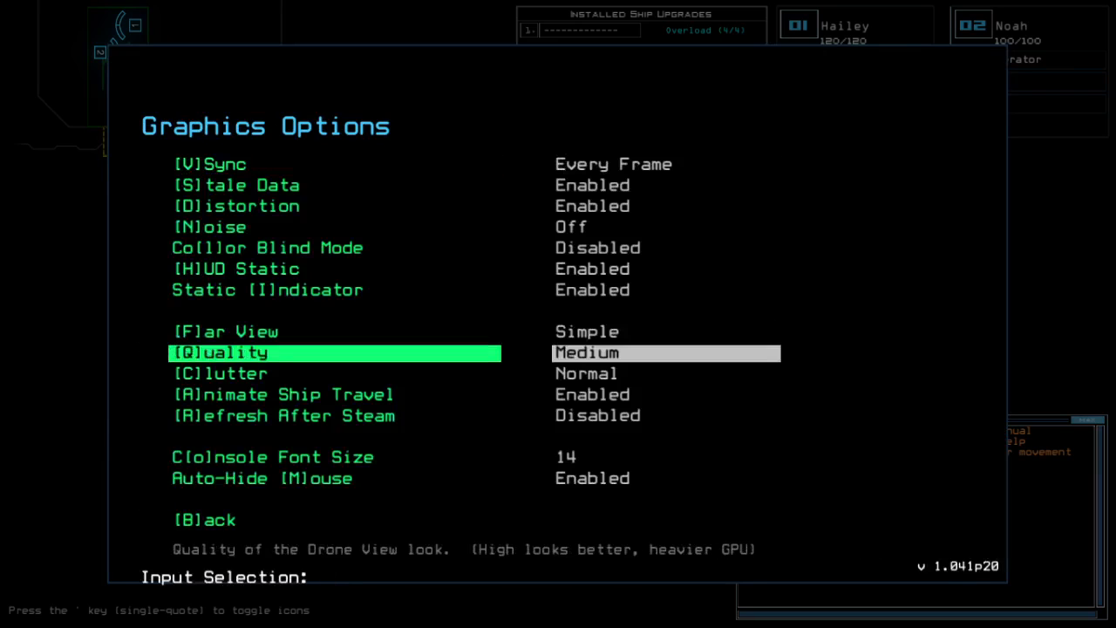
Close Graphics Options and return to the derelict ship console.
left_click(204, 518)
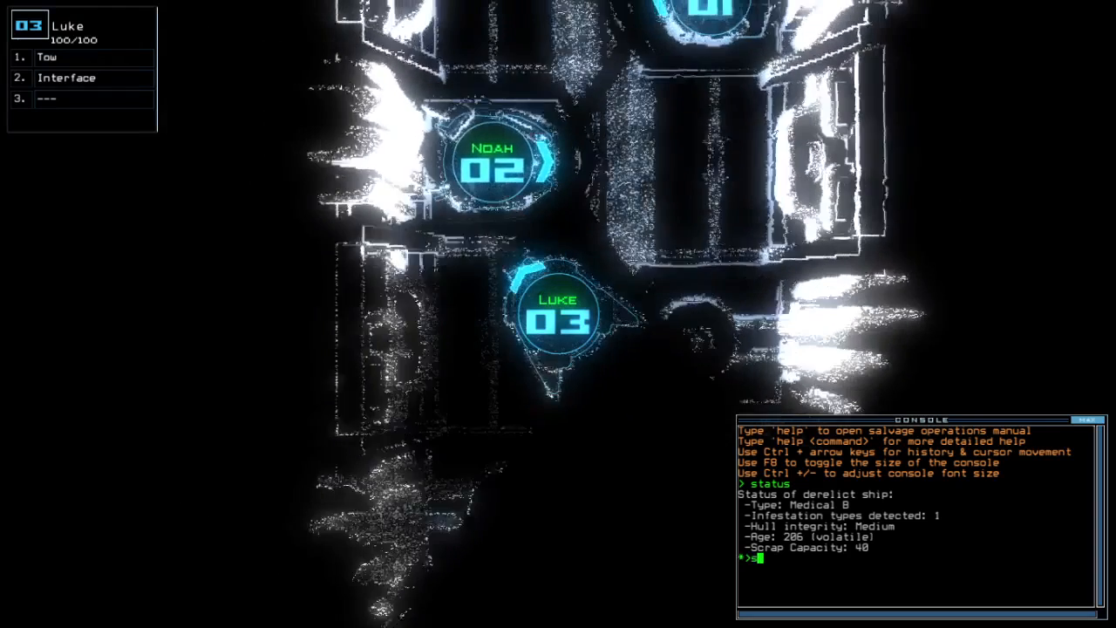
Swap drones, drop a sensor, and enter the lo command to start the mission.
type("swap")
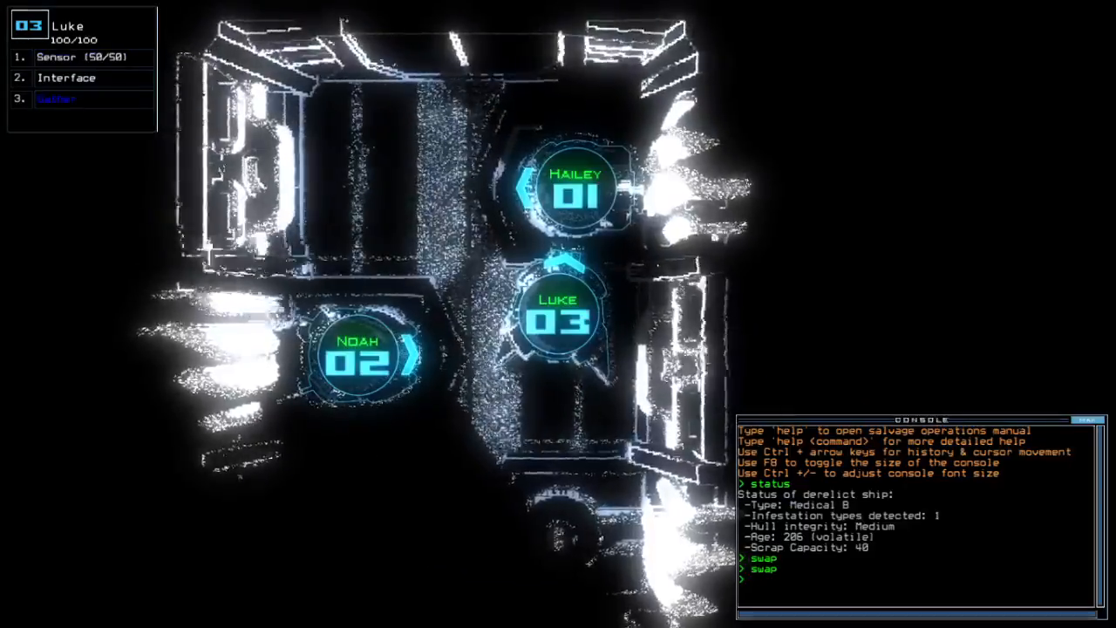
type("ss")
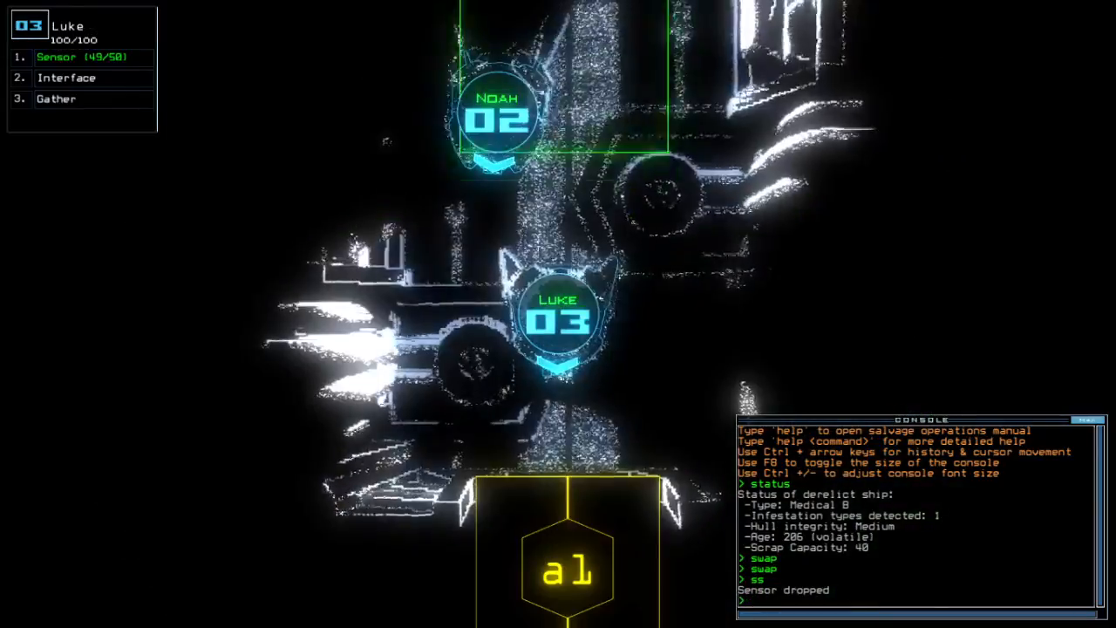
type("lo")
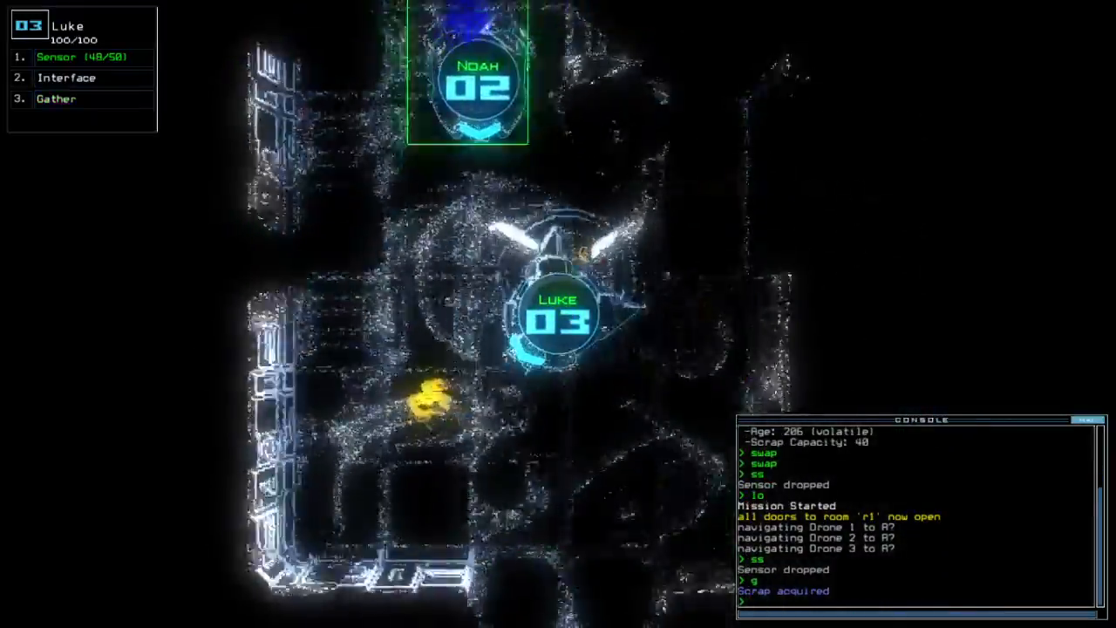
key("'")
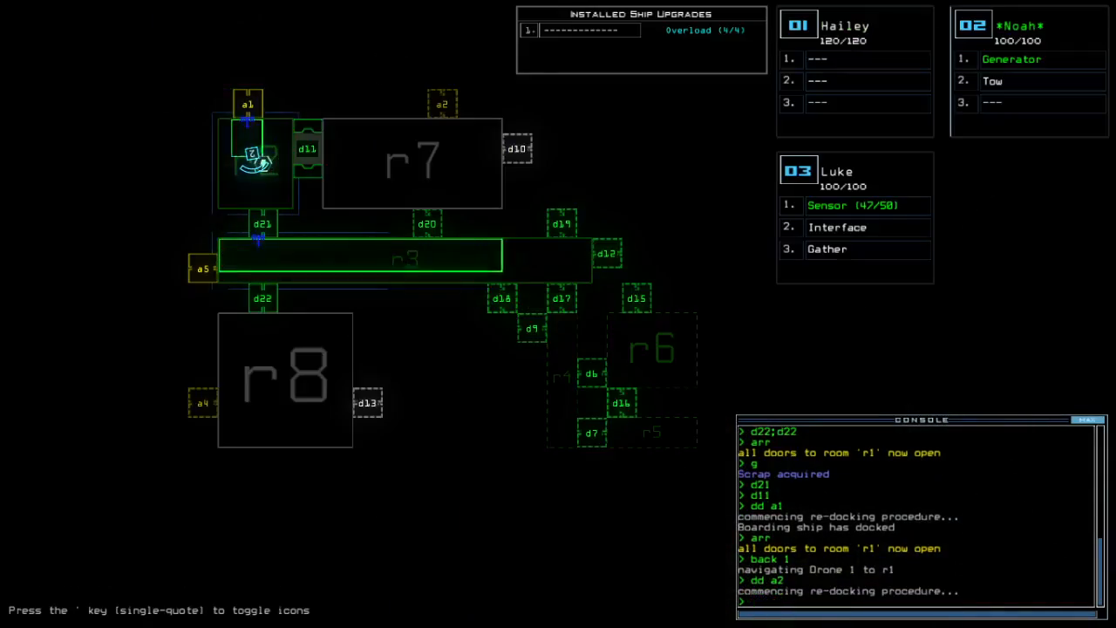
Confirm docking at airlock a2 with the arr command.
type("arr")
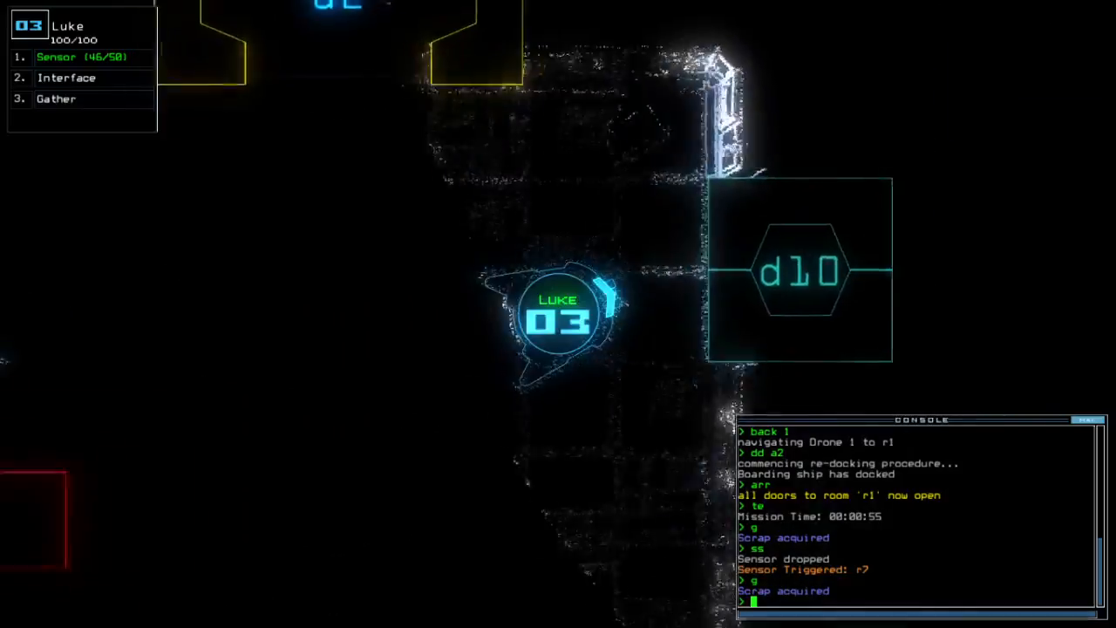
Toggle door d2 from the console.
type("d2")
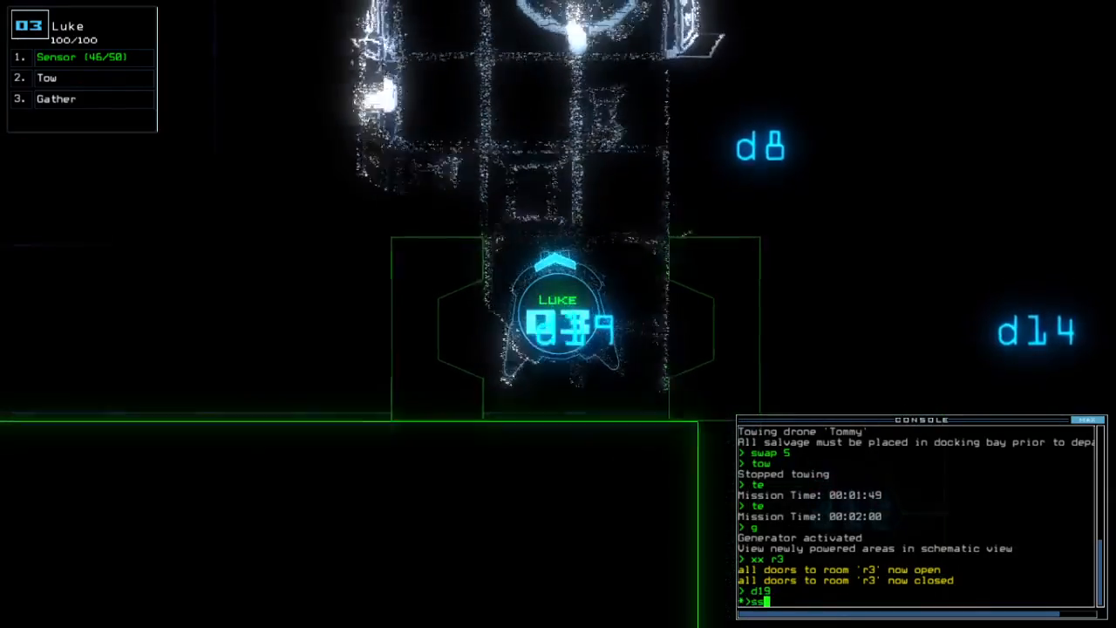
Drop two more sensors and switch control back to drone 03.
type("ss")
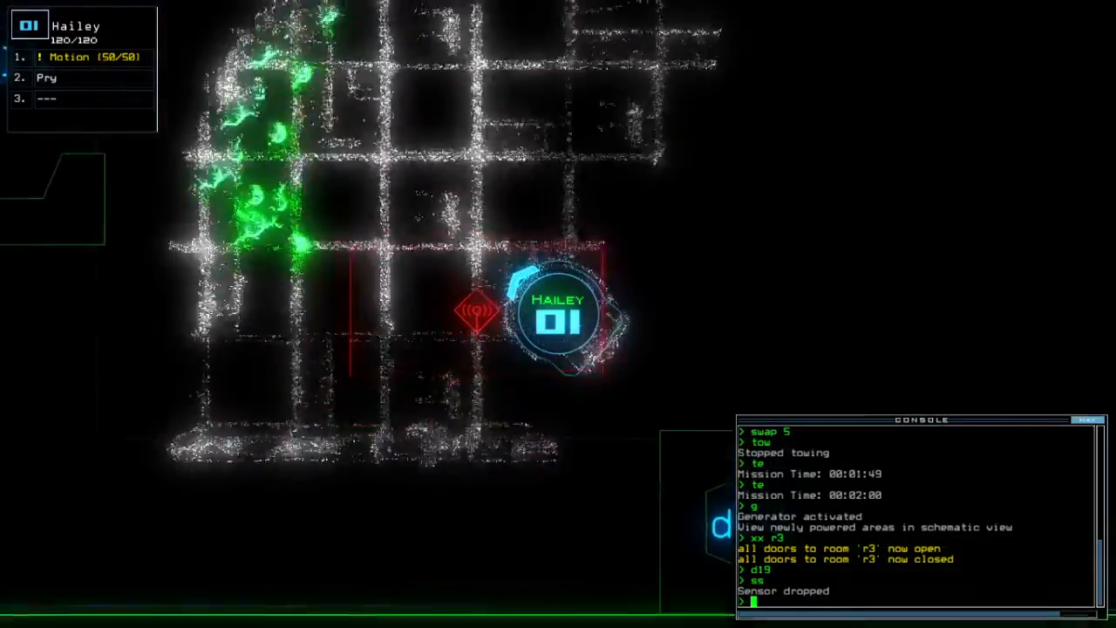
key("'")
type("d12")
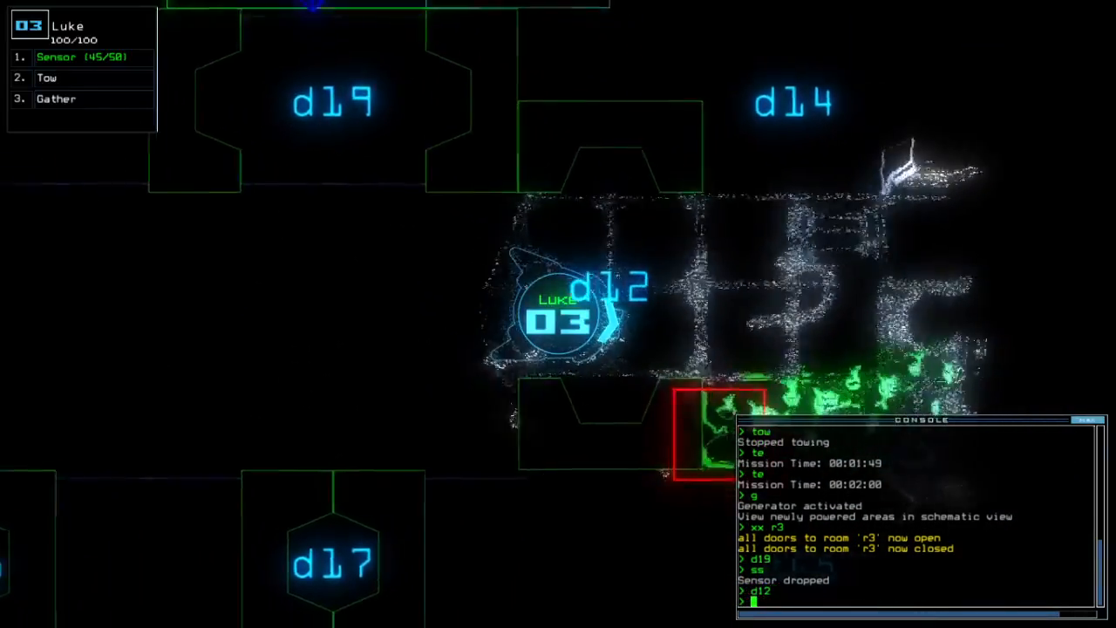
type("ss")
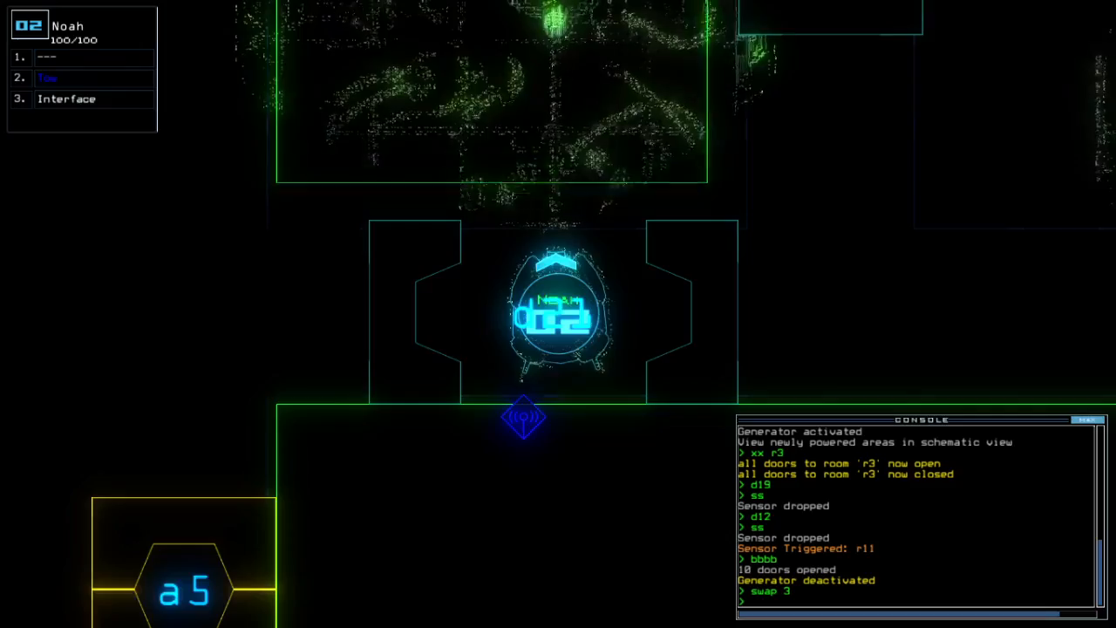
Activate the generator from the console.
type("generator")
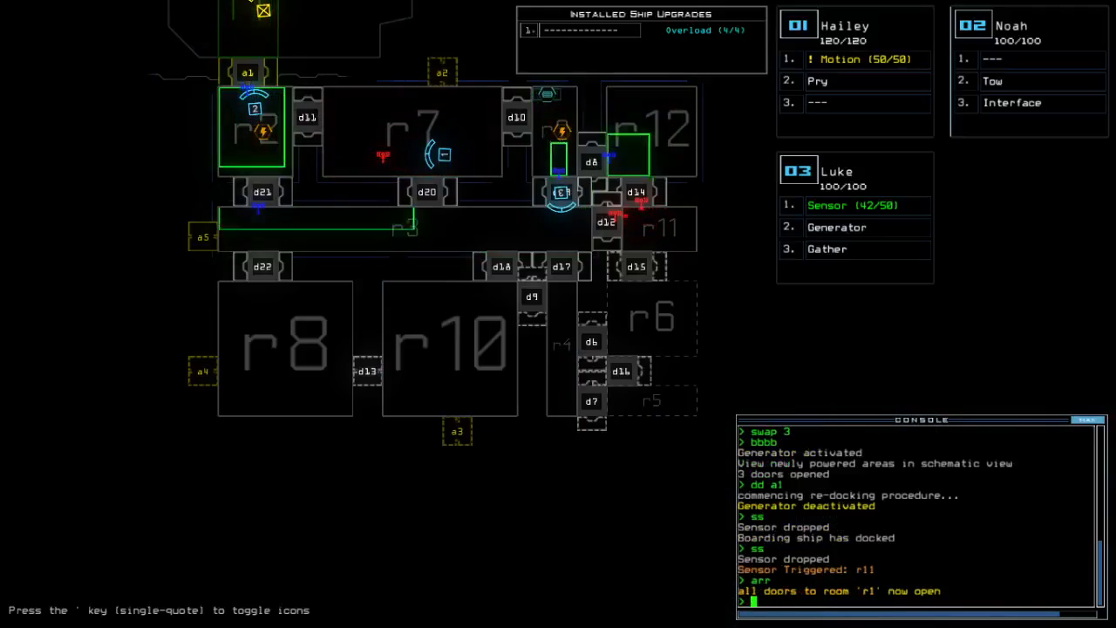
Re-dock the boarding ship at airlock a2, then at airlock a1.
type("dd a2")
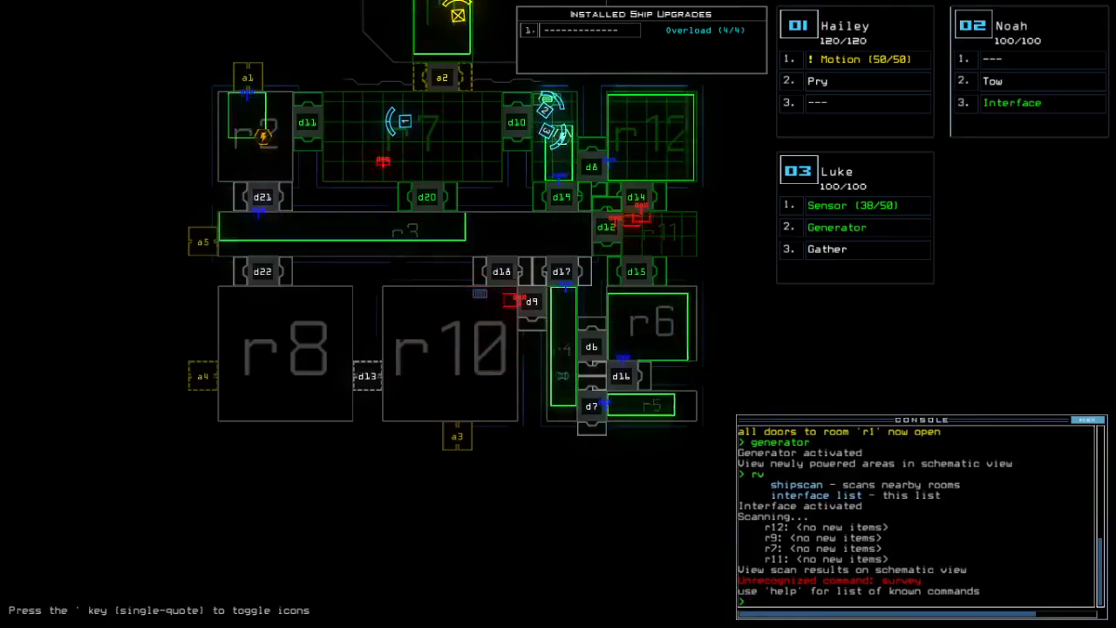
type("dd")
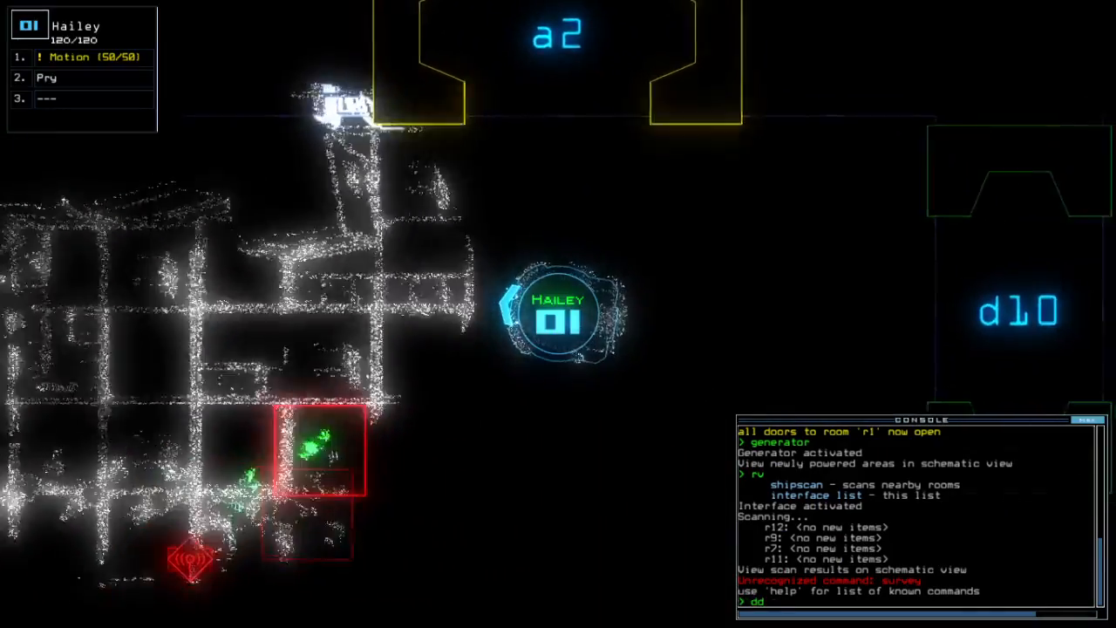
type("a1")
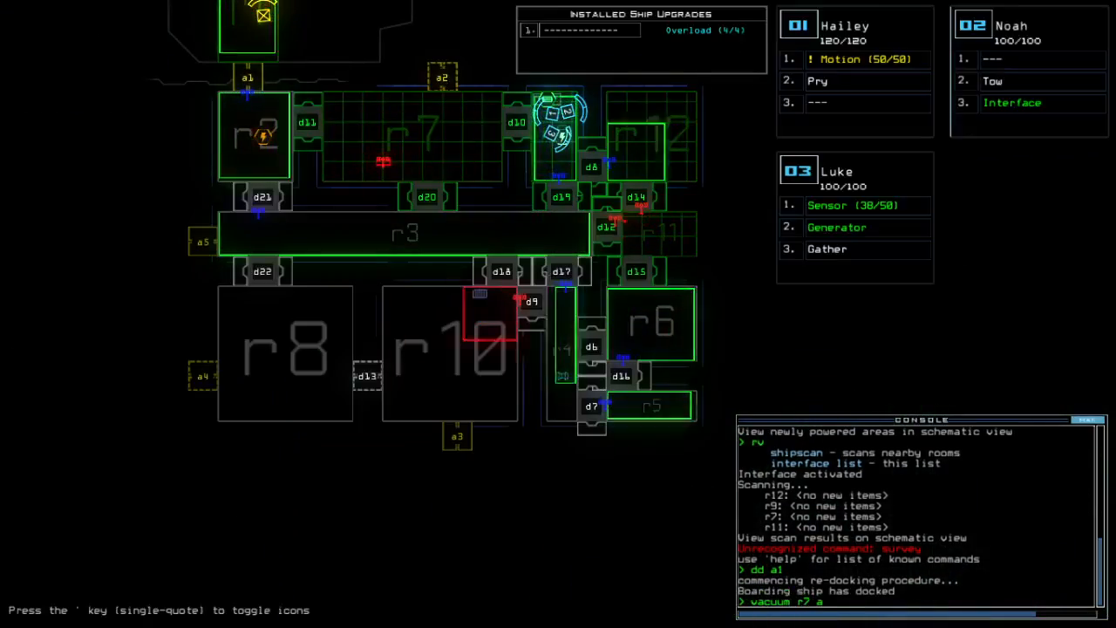
Vacuum room r7 through airlock a2 and submit the drone command.
type("vacuum r7 a2")
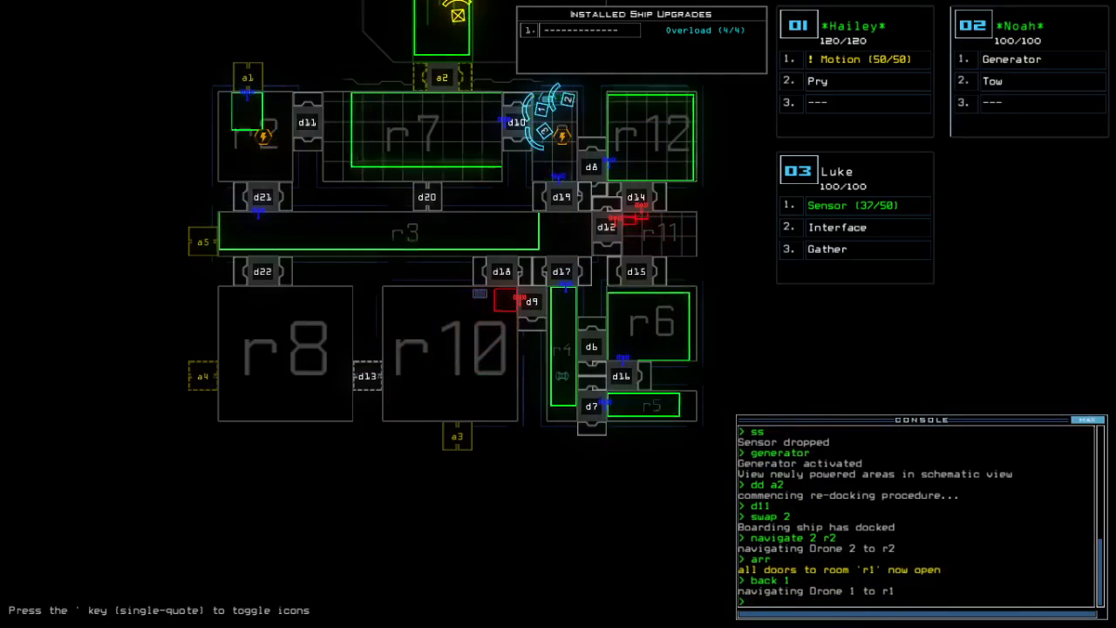
key("'")
type("ss")
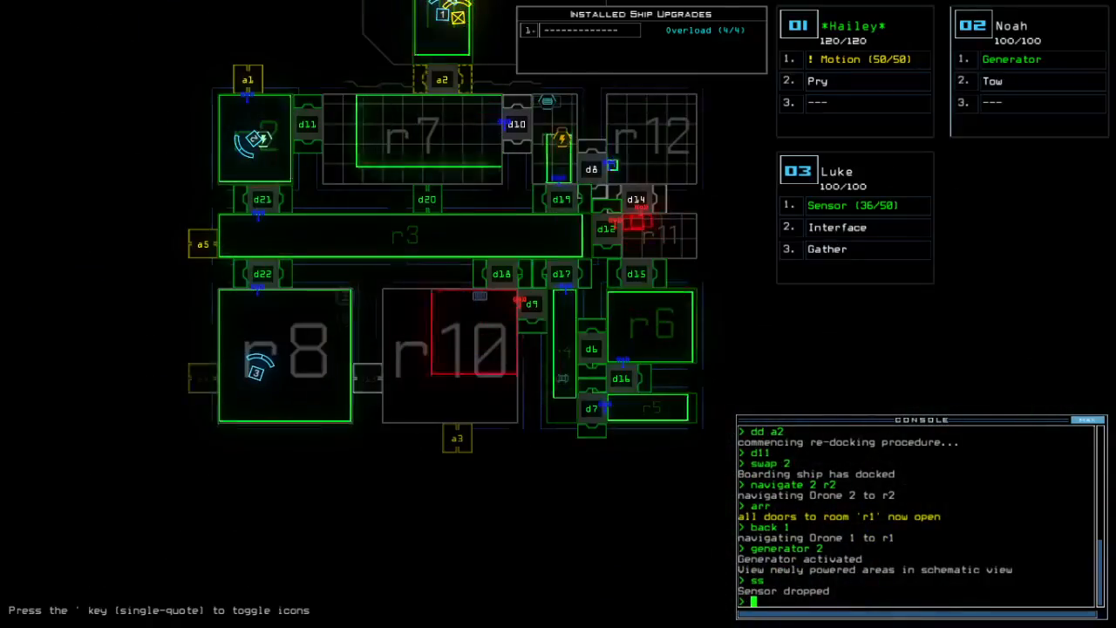
Re-dock at airlock a4 and reactivate the generator.
type("dd a4")
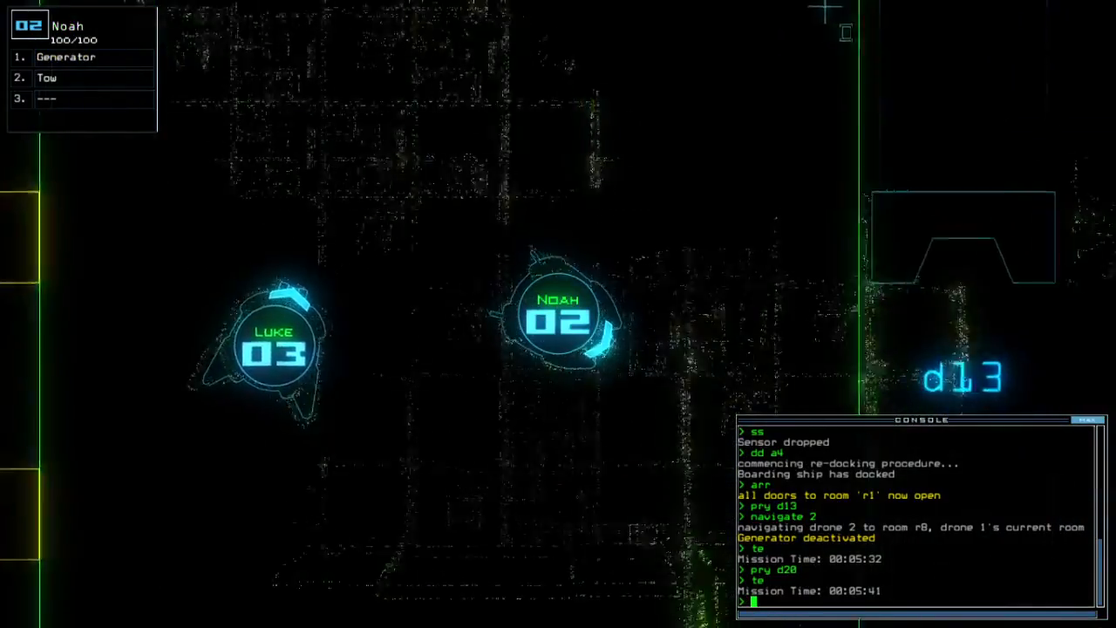
type("generator")
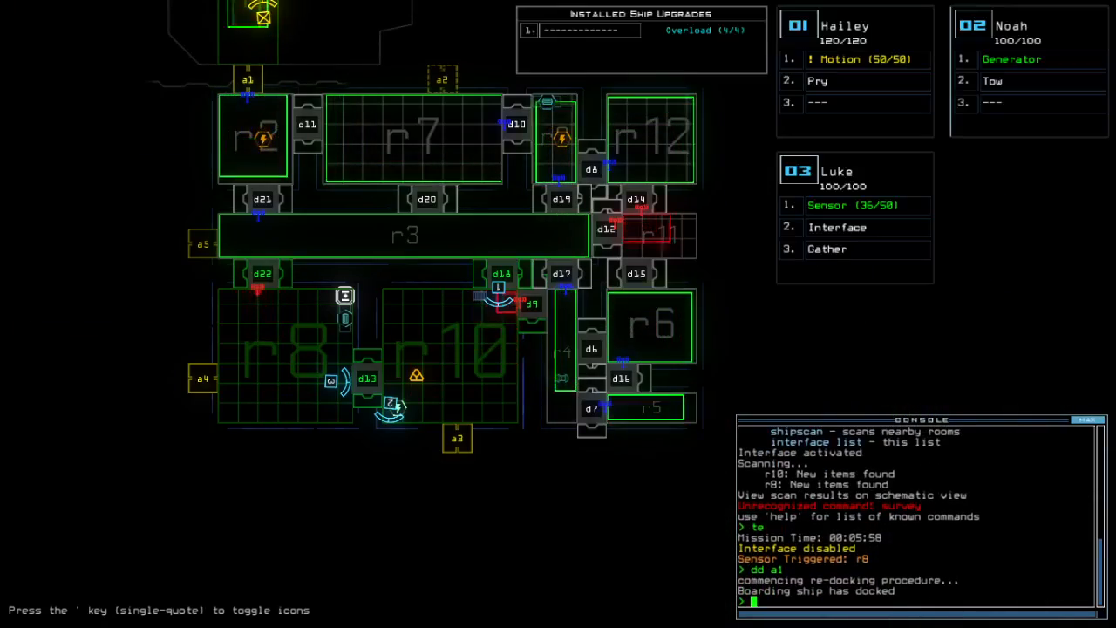
Vacuum room r8 through airlock a4, re-dock, and dismiss the 885 score summary.
type("vacuum r8")
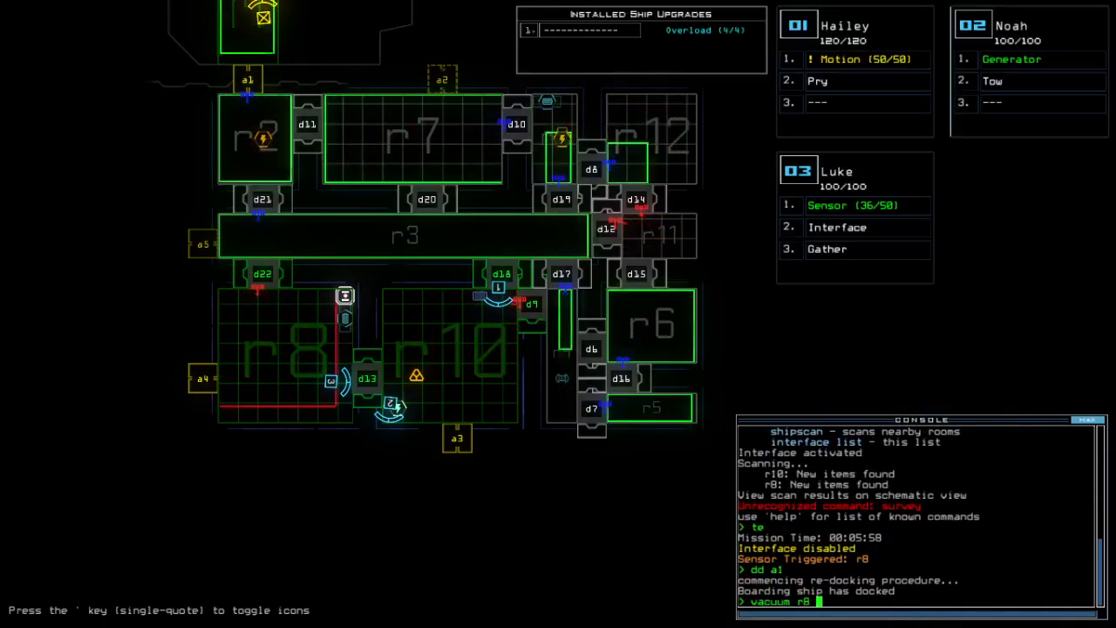
type("a4")
type("d13")
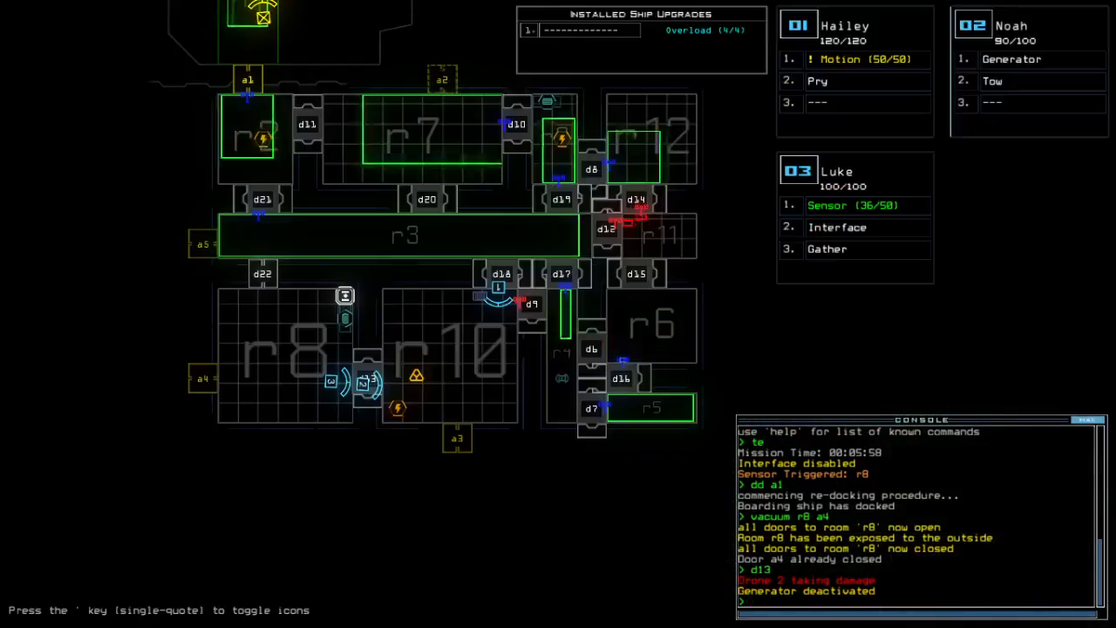
type("dd a")
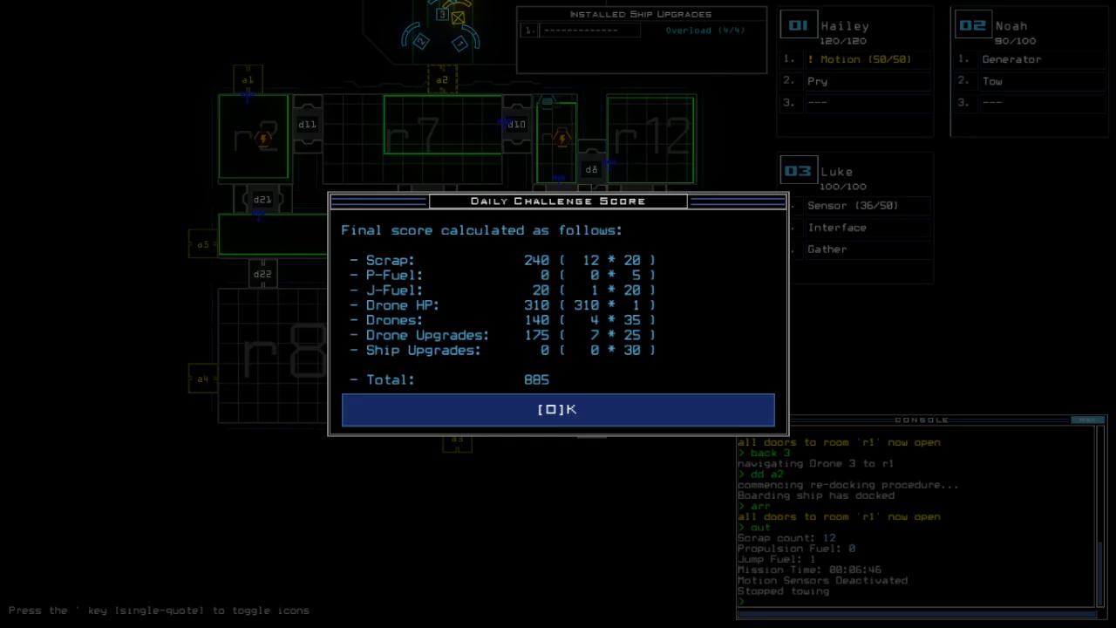
left_click(558, 409)
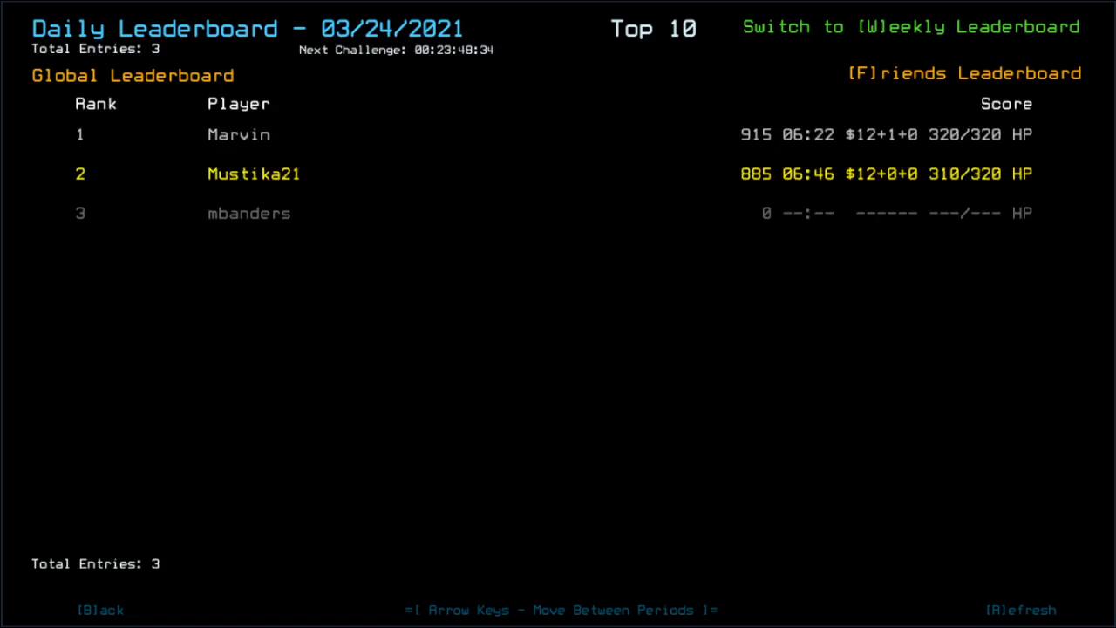